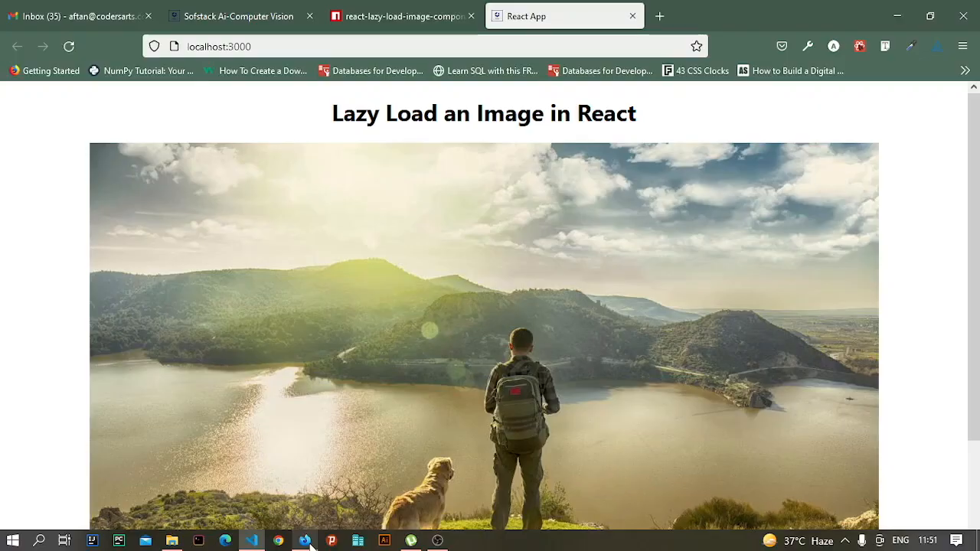
# Review the react-lazy-load-image-component README on its npm package page.
pyautogui.click(401, 15)
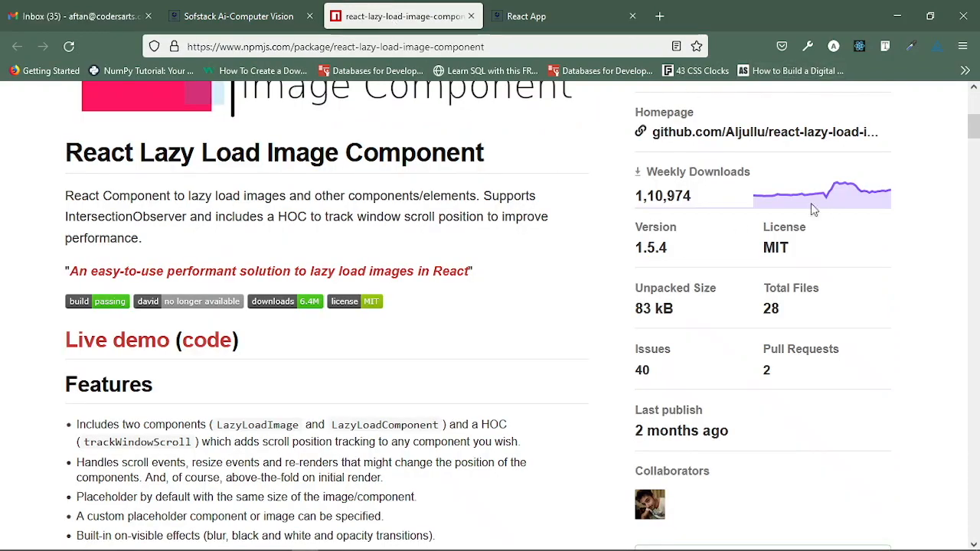
pyautogui.scroll(3)
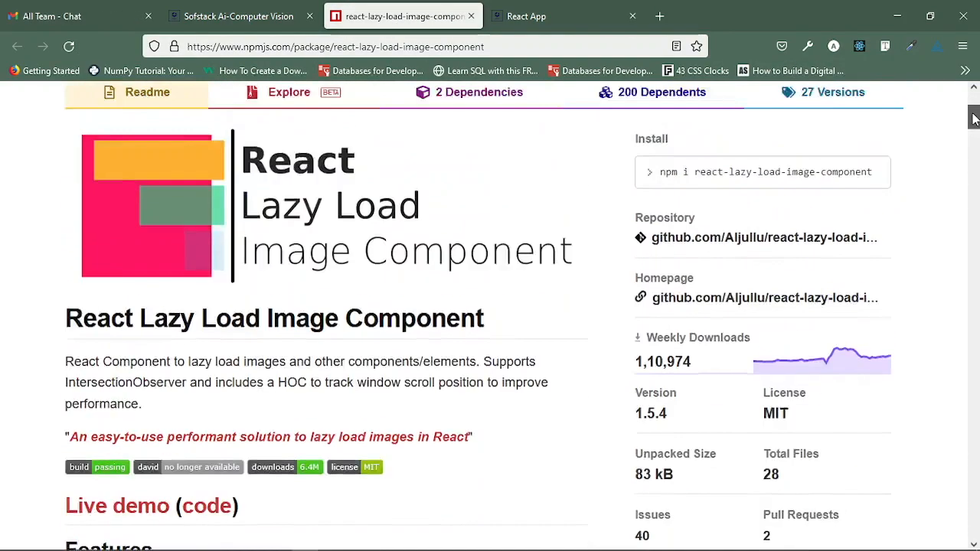
pyautogui.scroll(3)
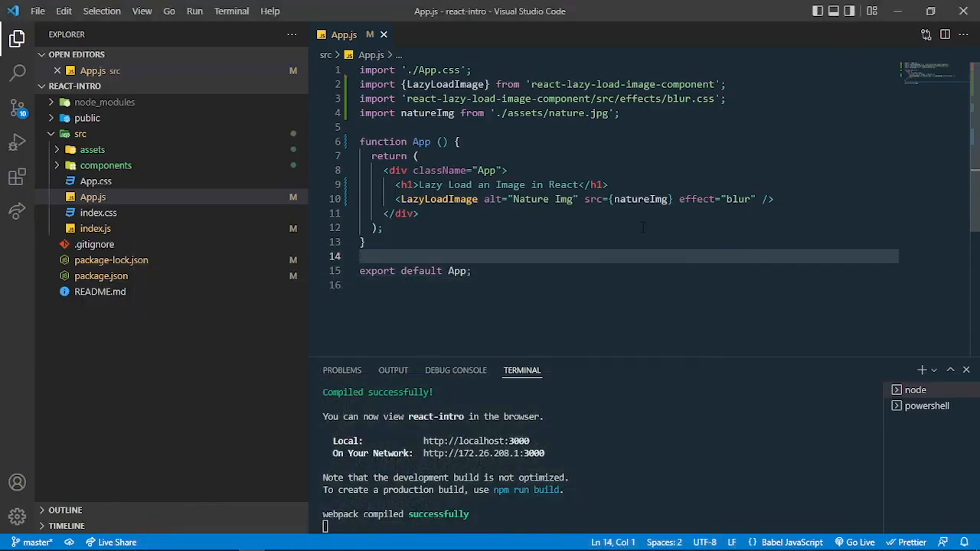
pyautogui.click(382, 227)
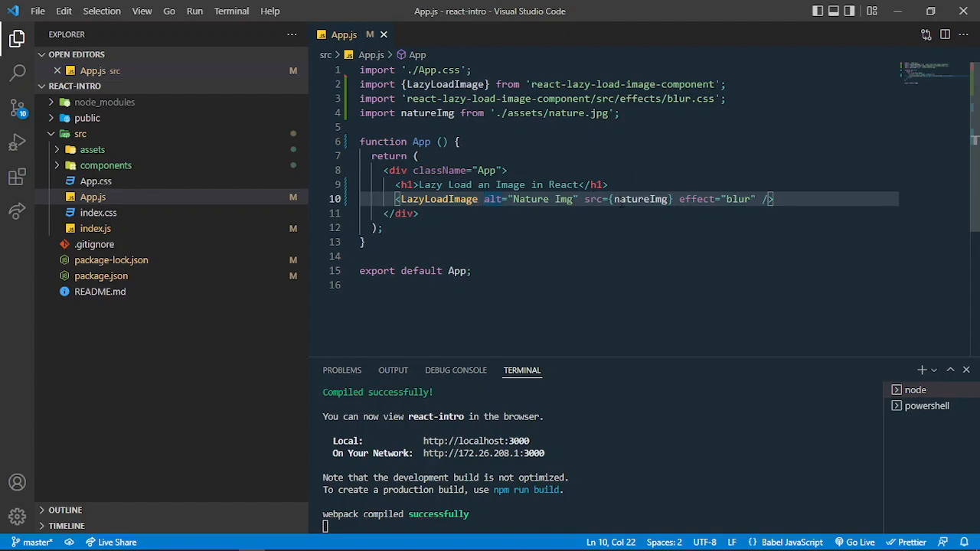
pyautogui.doubleClick(695, 199)
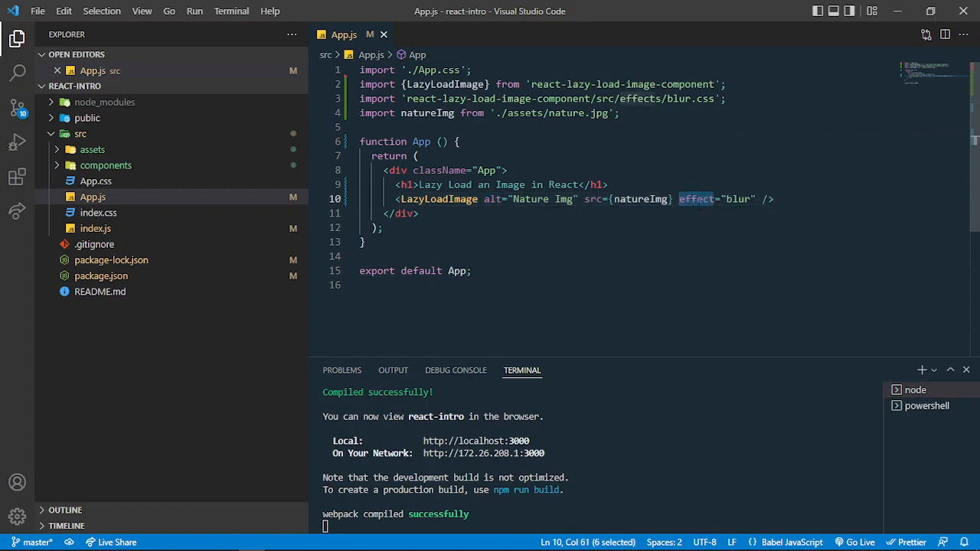
pyautogui.click(364, 242)
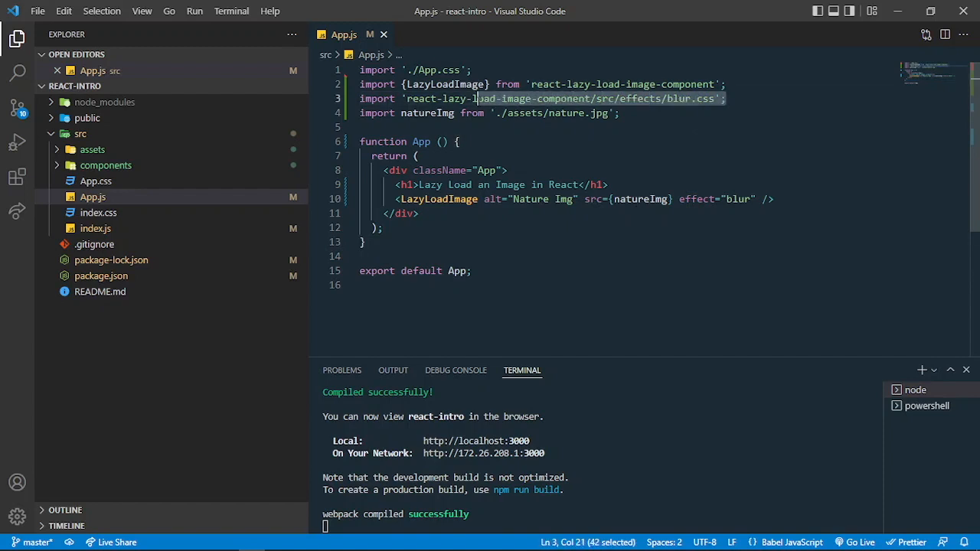
pyautogui.click(456, 140)
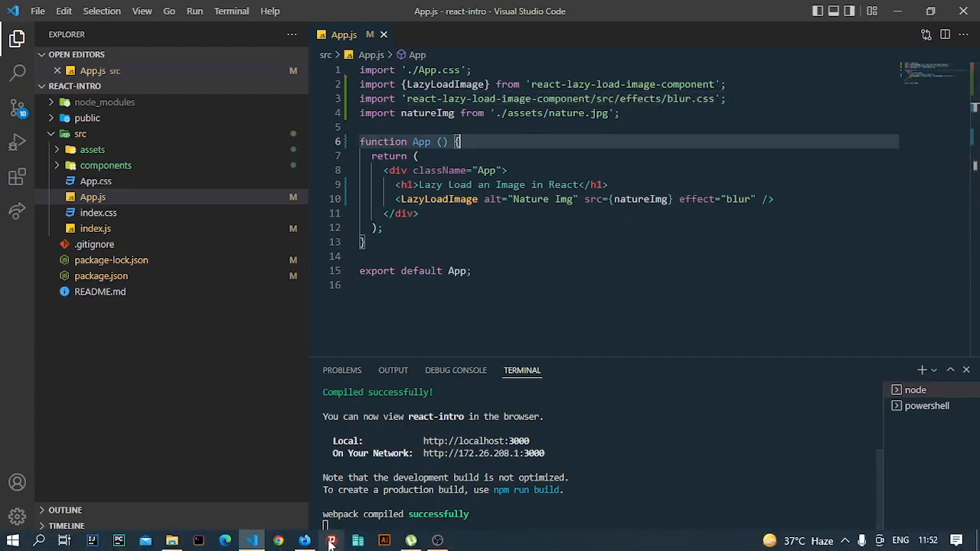
pyautogui.click(277, 542)
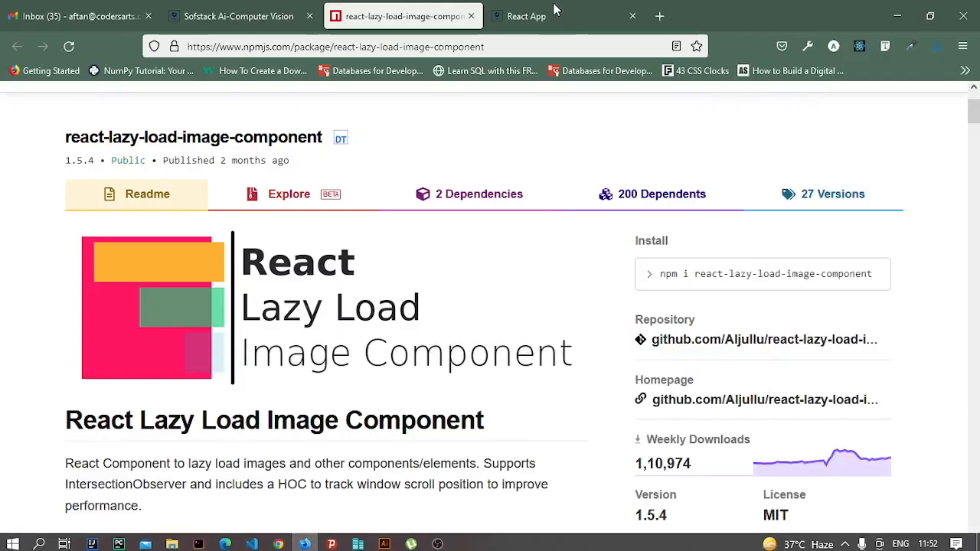
pyautogui.click(551, 15)
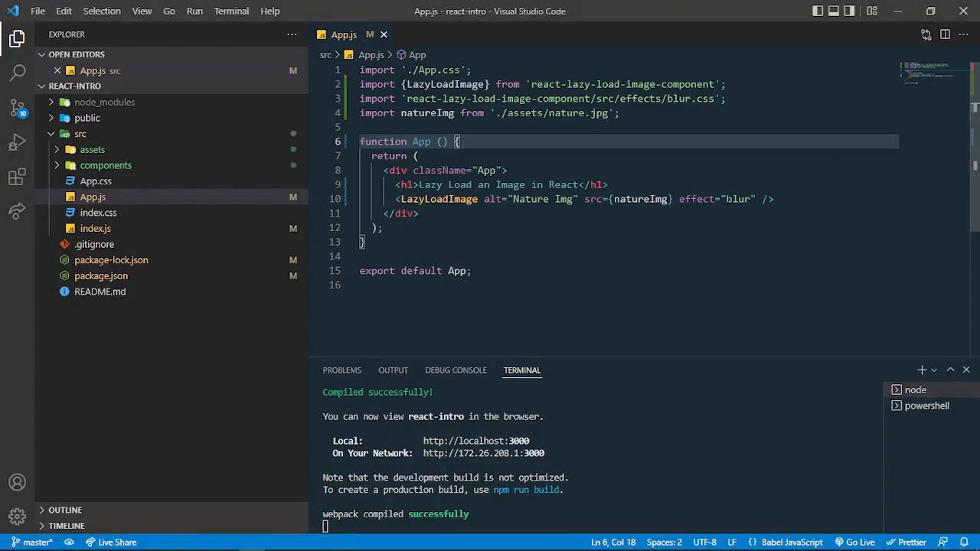
pyautogui.click(482, 98)
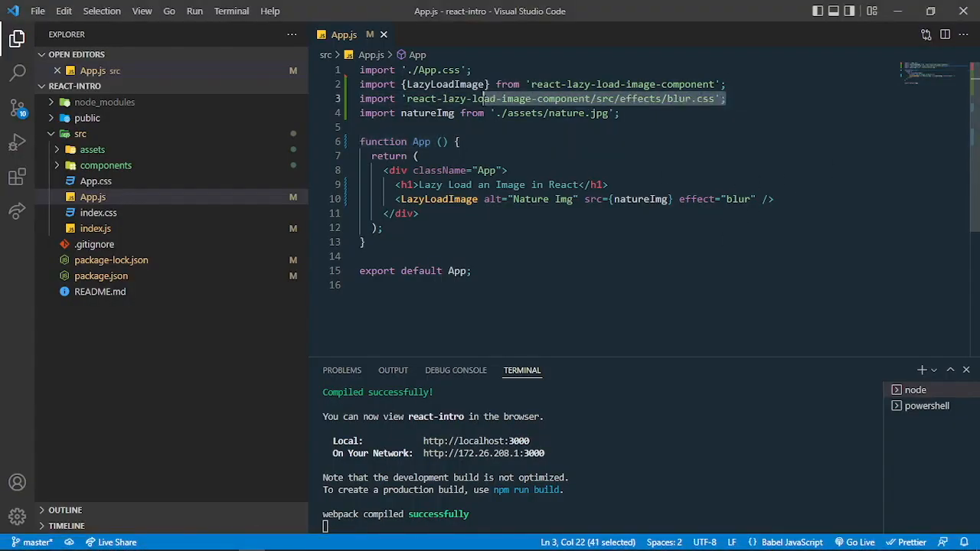